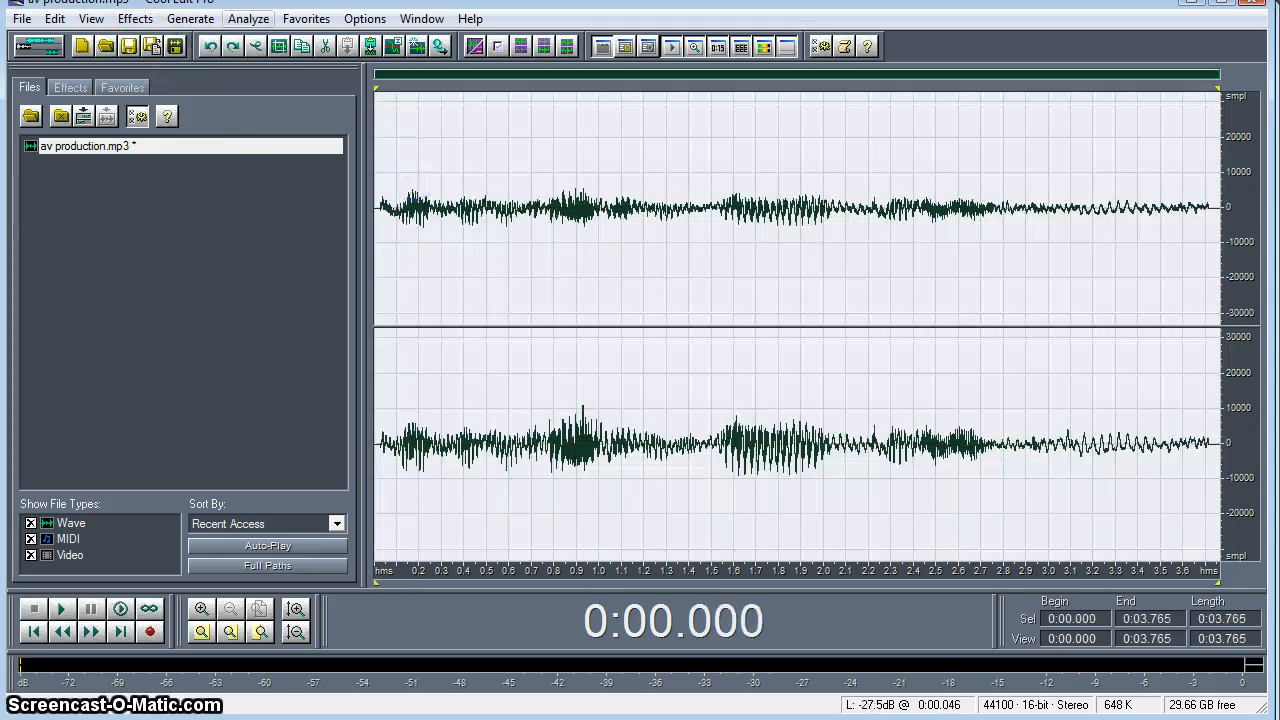
# - Reveal the Effects menu where the Special > Music effect is offered
pyautogui.click(136, 18)
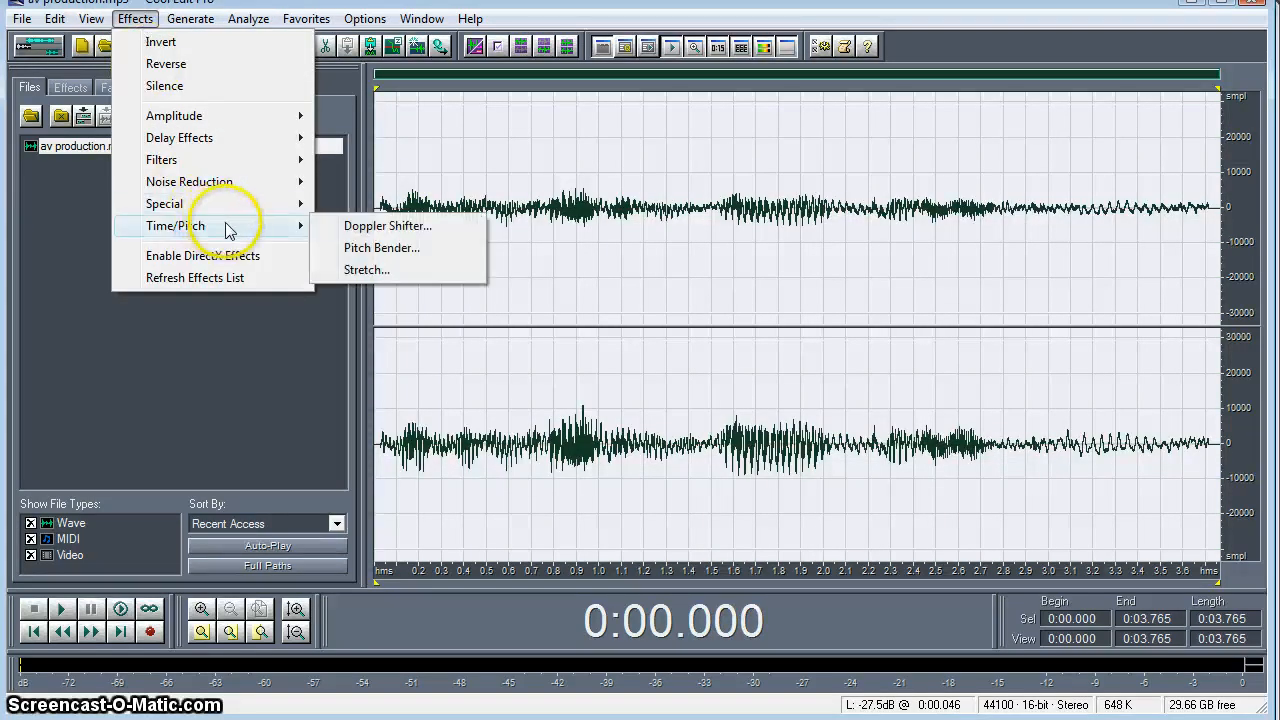
pyautogui.moveTo(236, 204)
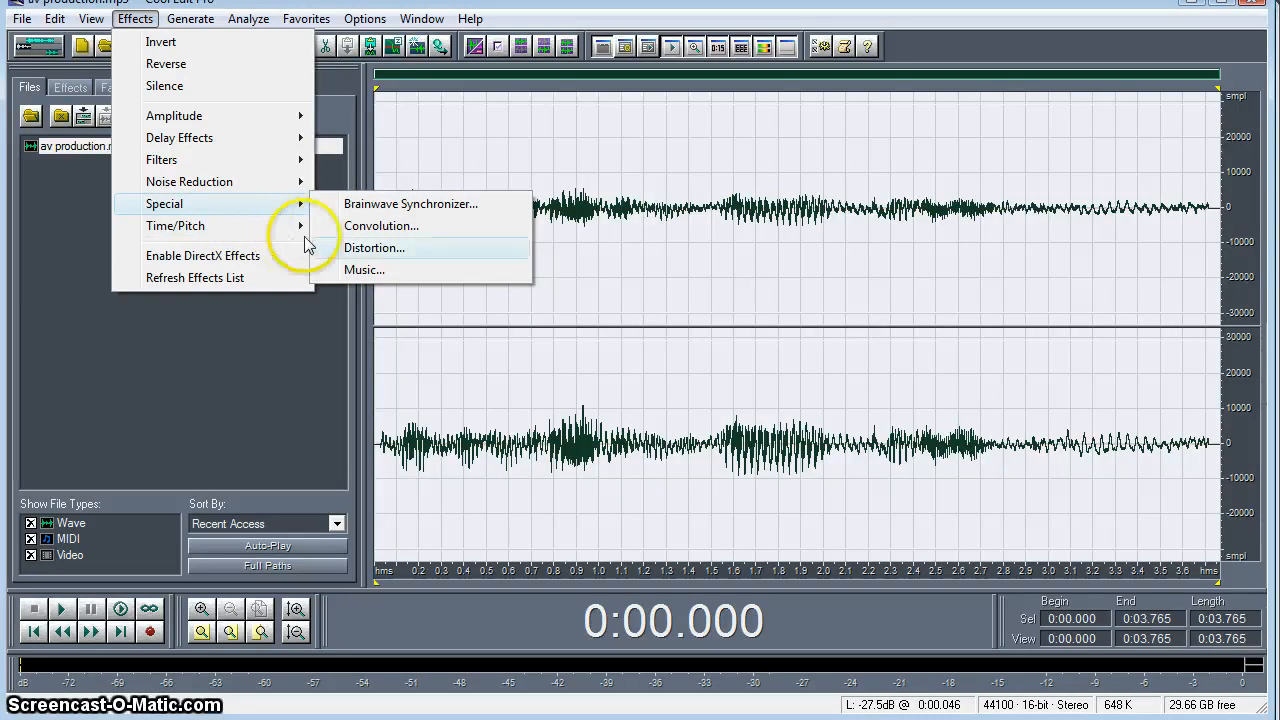
# - Compose a short melody on the Music effect staff, preview it, and apply it to the voice clip
pyautogui.click(364, 270)
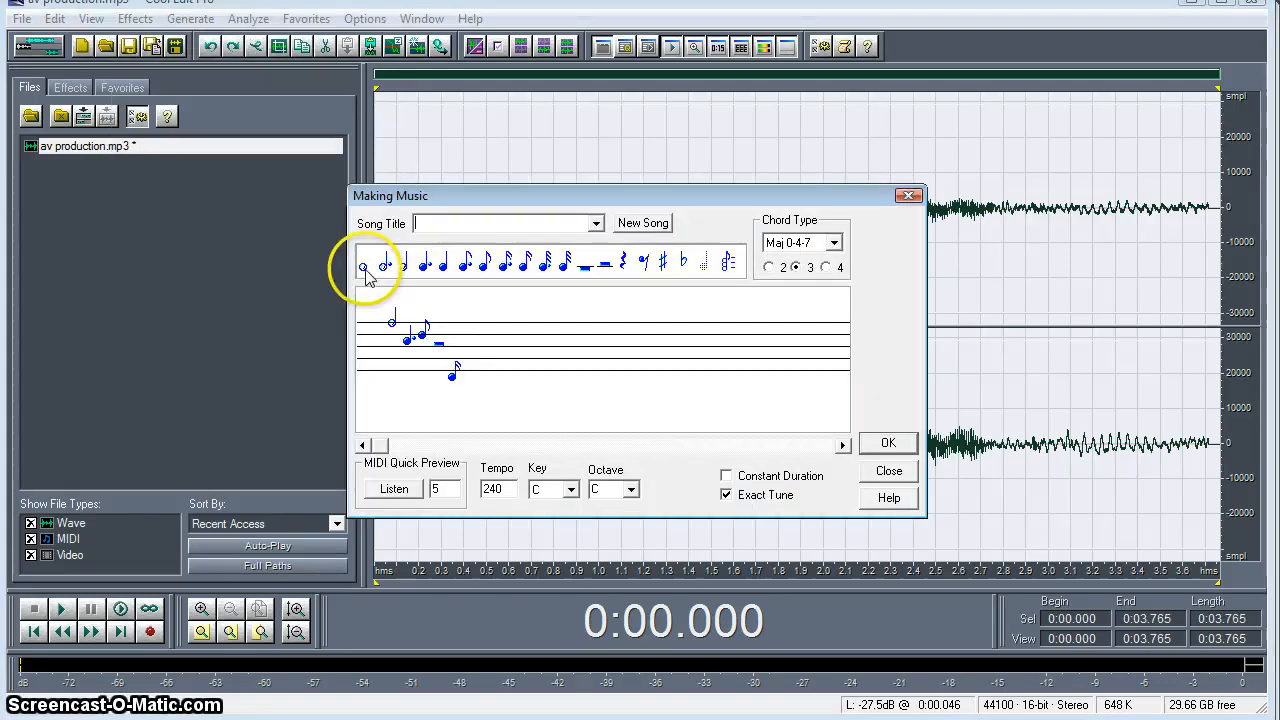
pyautogui.moveTo(402, 268)
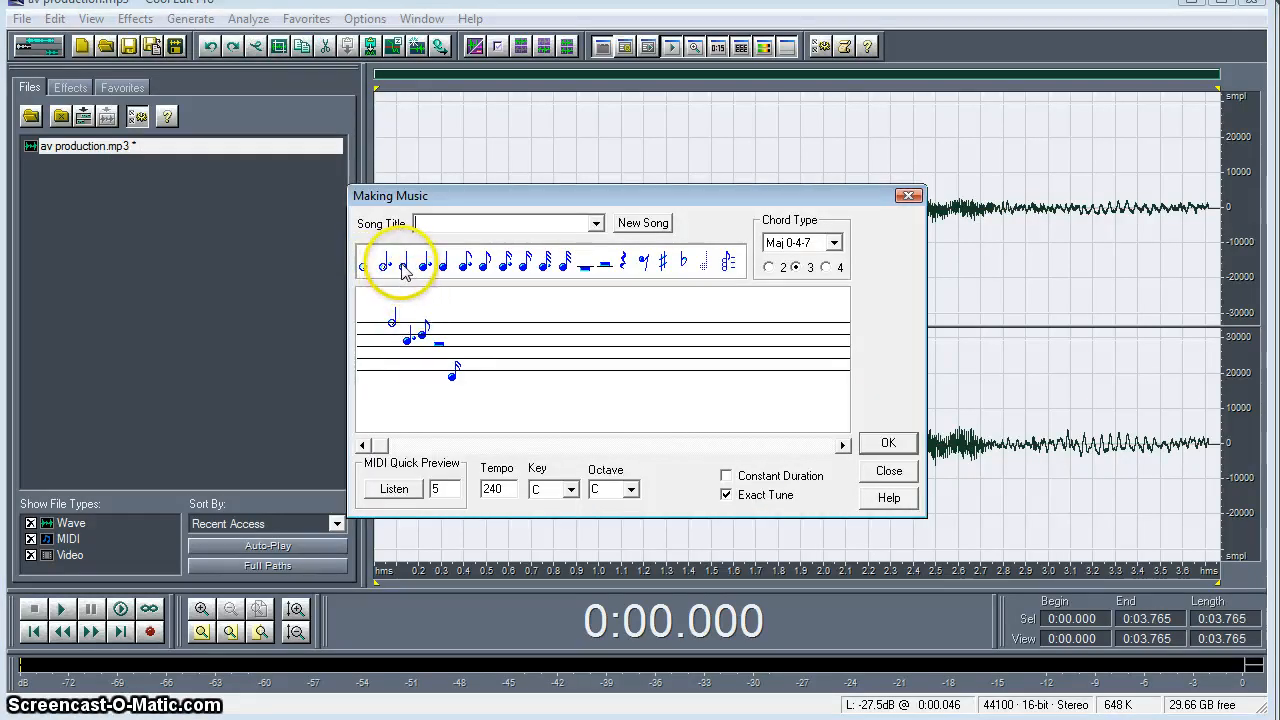
pyautogui.click(498, 360)
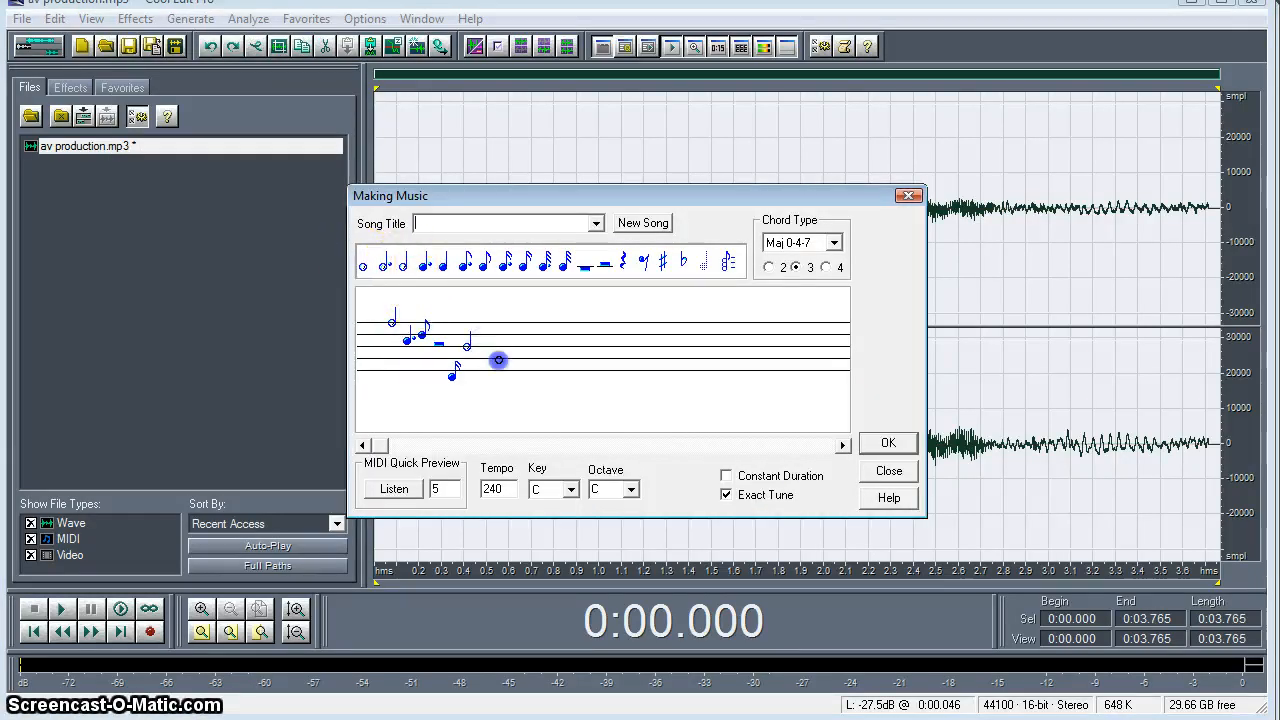
pyautogui.click(560, 262)
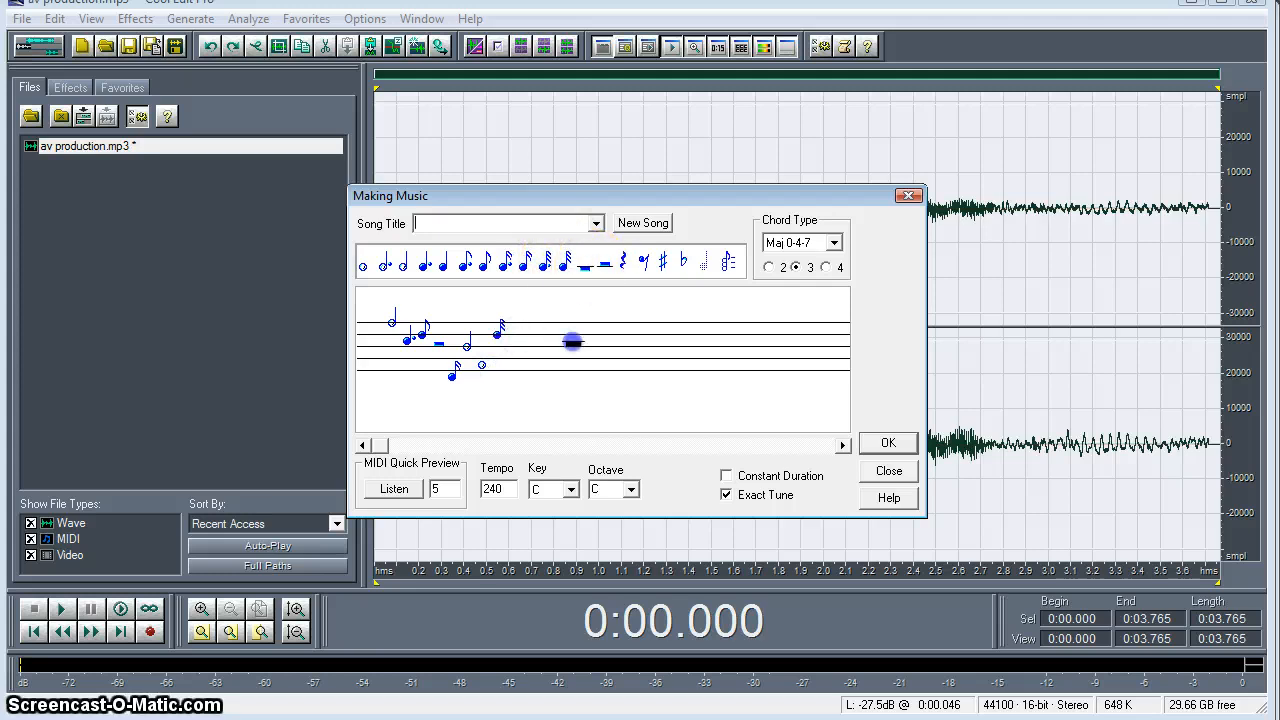
pyautogui.click(572, 340)
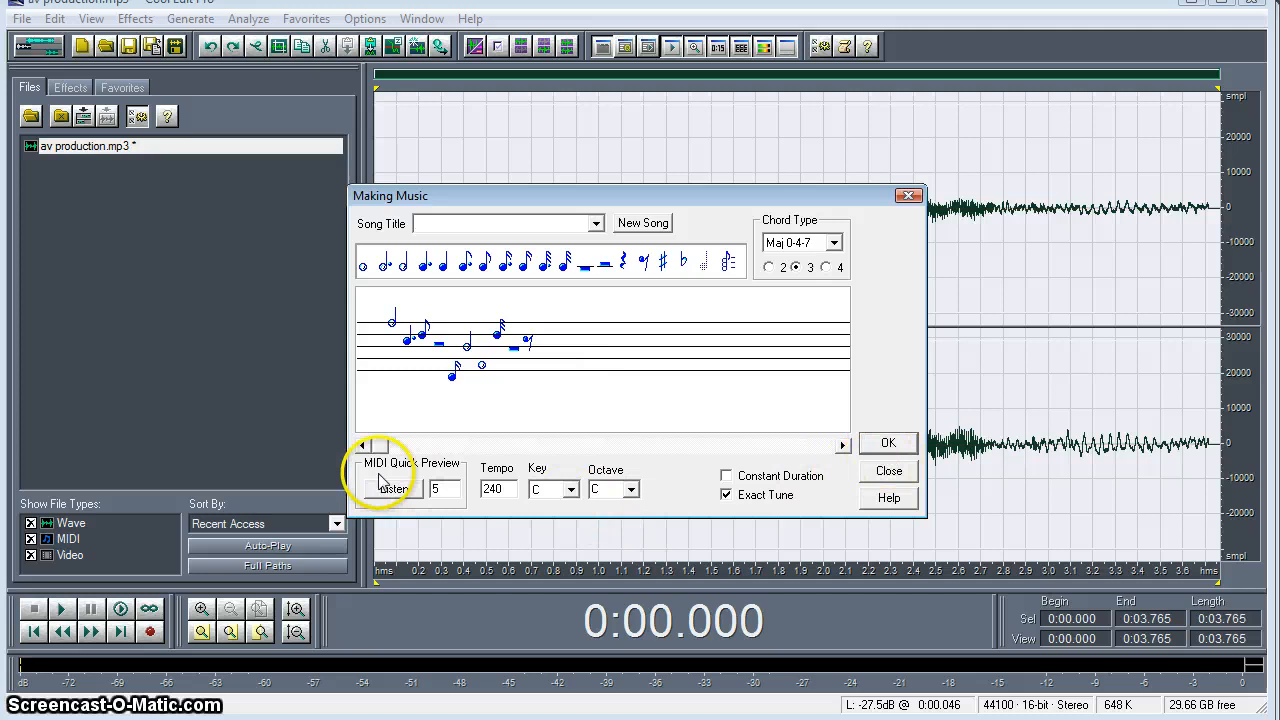
pyautogui.click(392, 488)
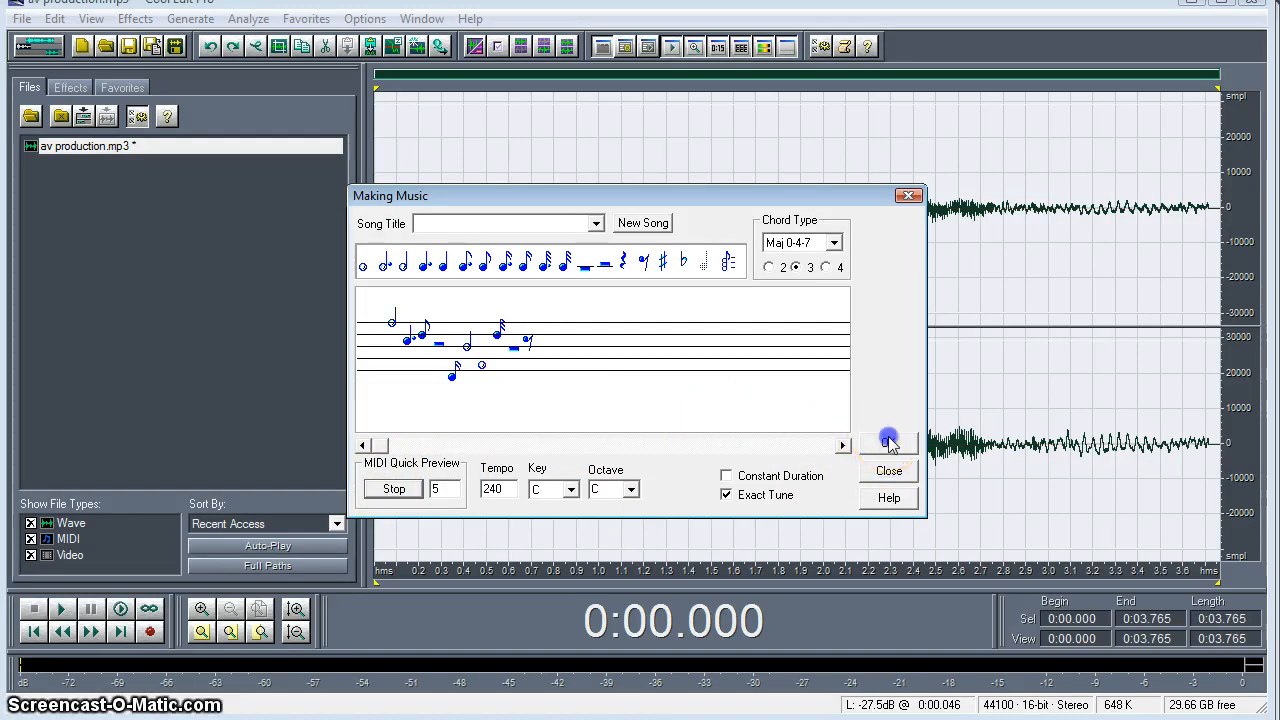
pyautogui.click(888, 472)
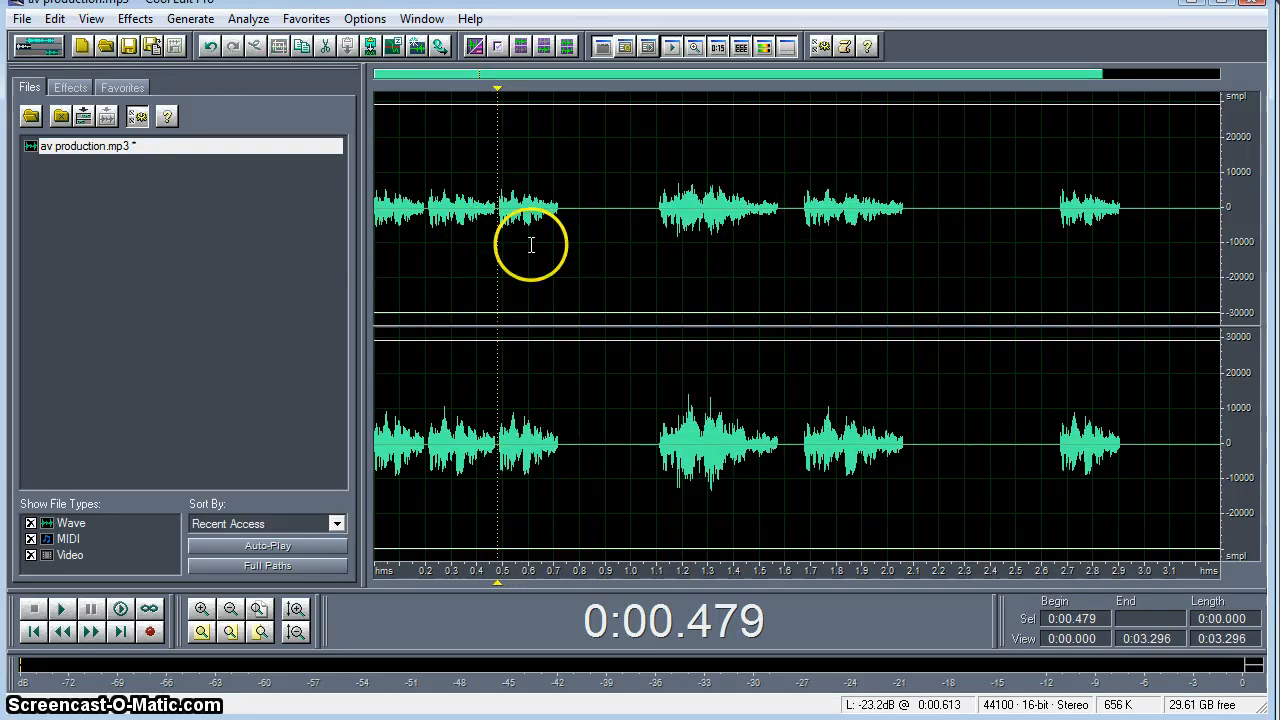
# - Delete a selected silent gap between notes so the sounds run together
pyautogui.moveTo(568, 276); pyautogui.dragTo(656, 276)
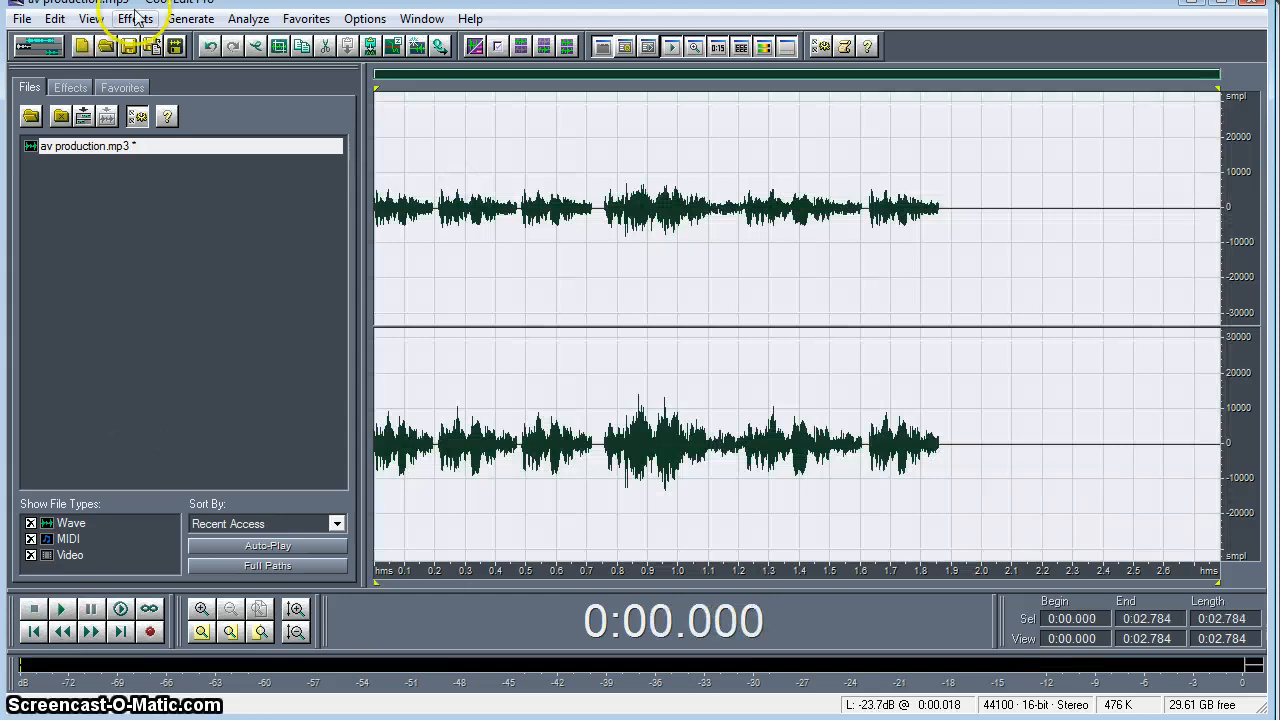
# - Start the Stretch effect in Pitch Shift (preserves tempo) mode for lowering the pitch
pyautogui.click(136, 18)
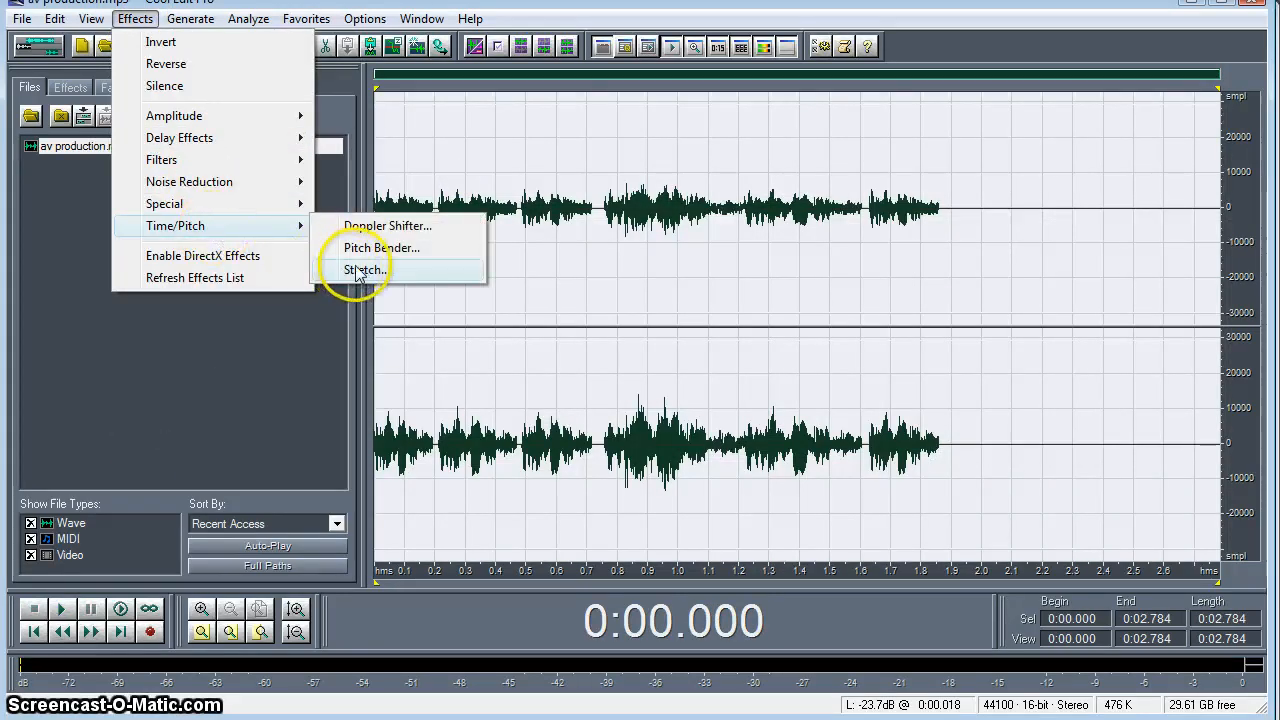
pyautogui.click(360, 270)
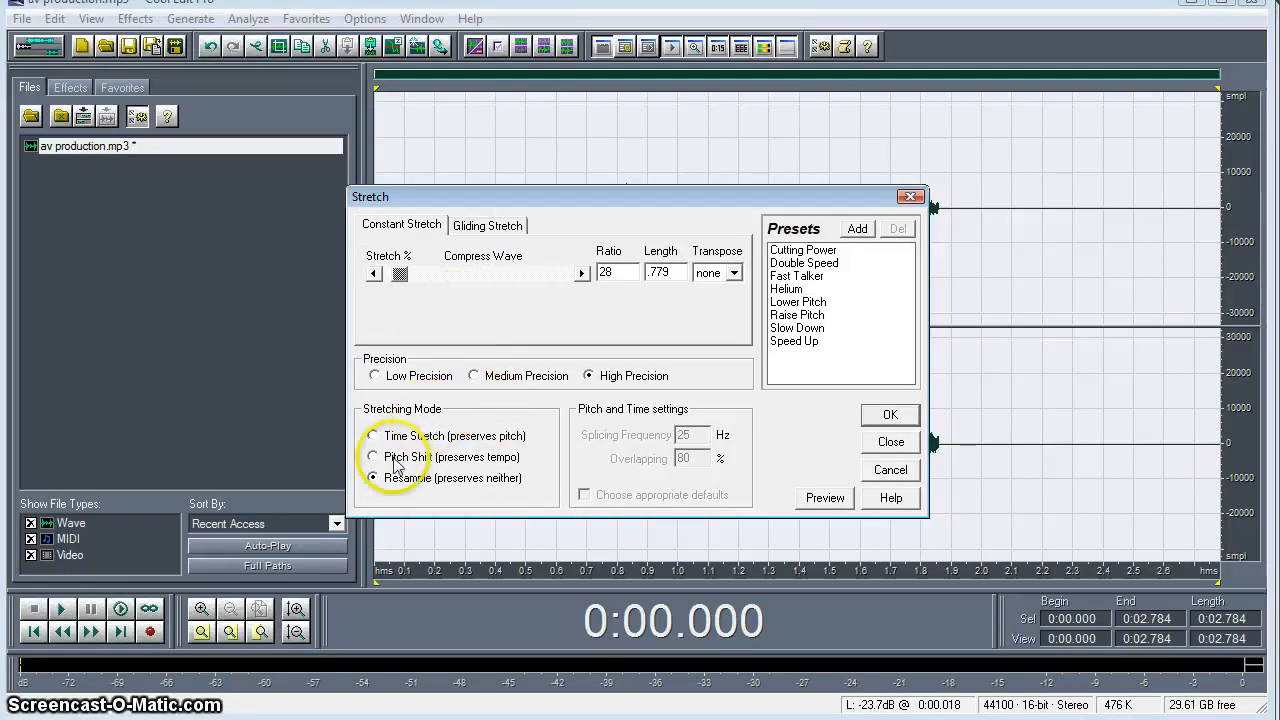
pyautogui.click(372, 456)
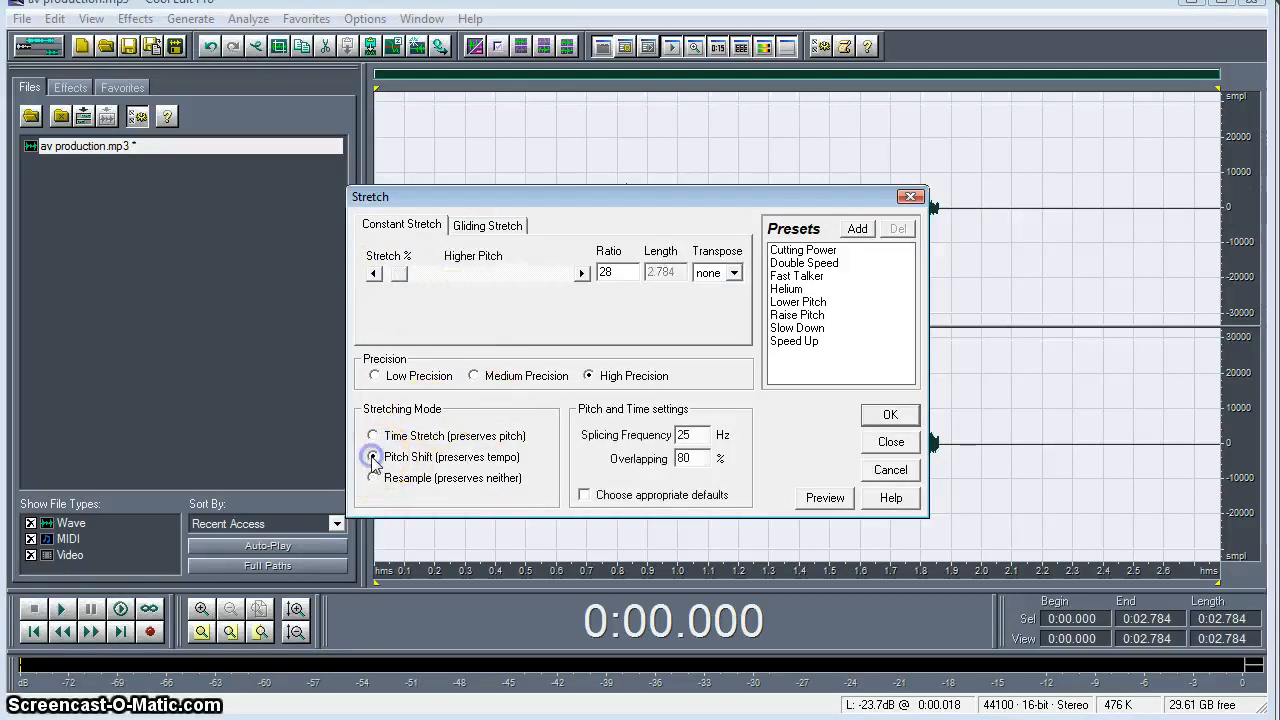
pyautogui.click(372, 456)
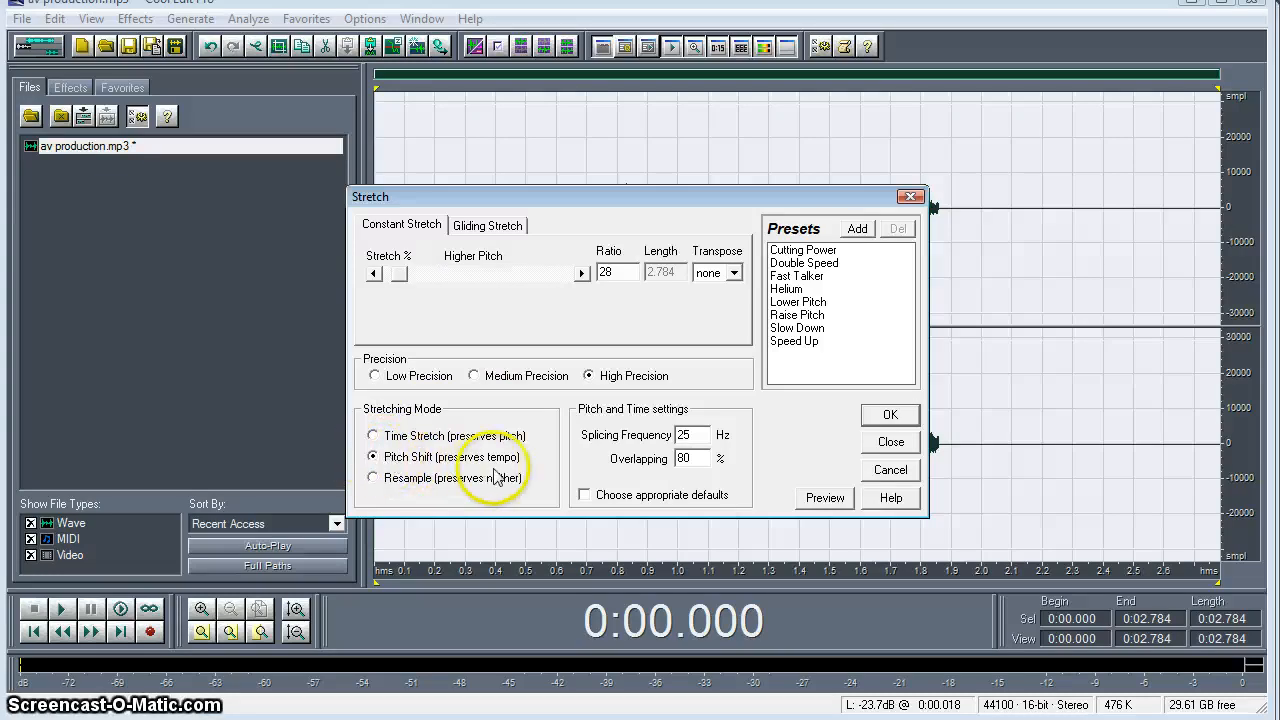
pyautogui.moveTo(456, 444)
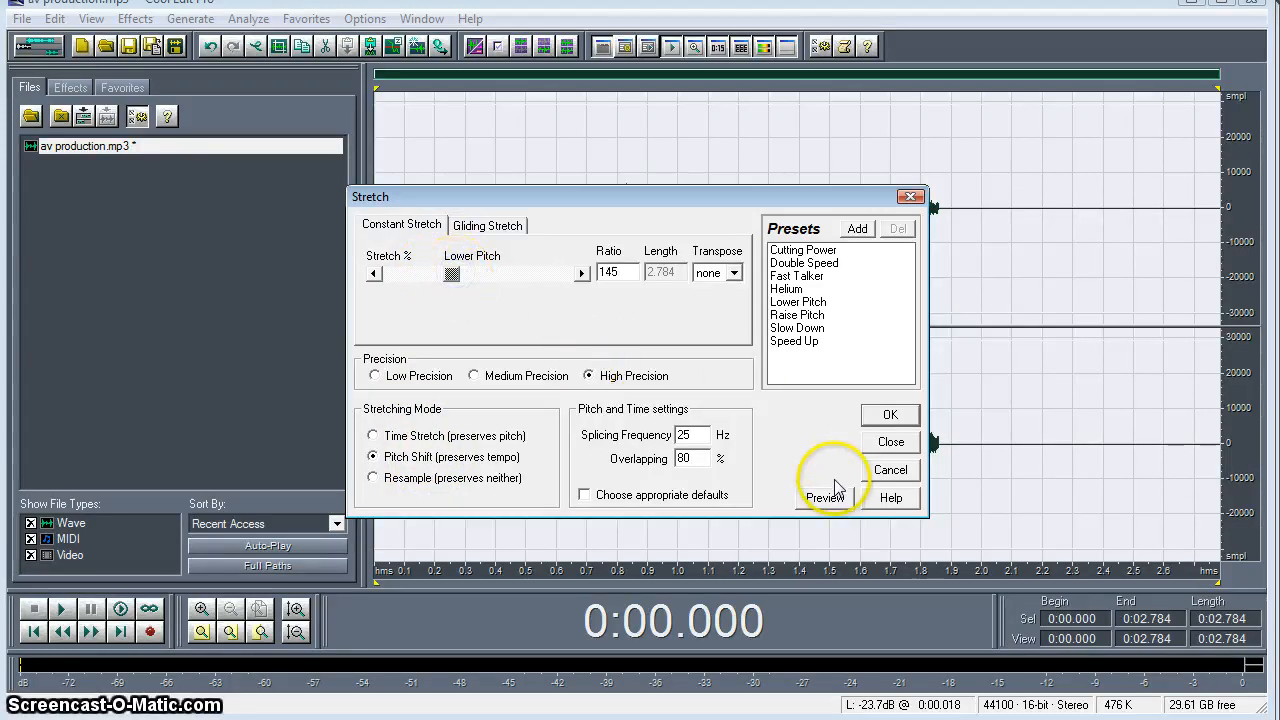
pyautogui.moveTo(840, 506)
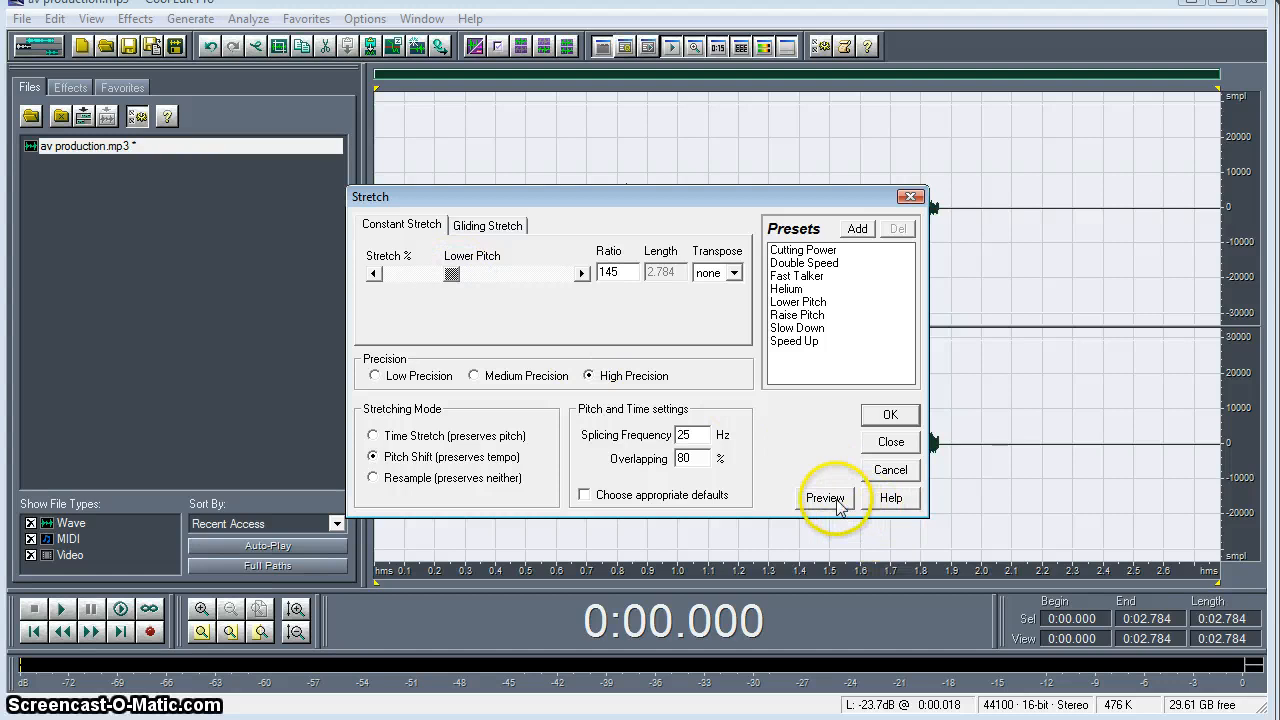
# - Preview, drag the Stretch slider to ratio 340 toward Lower Pitch, and apply it
pyautogui.click(824, 496)
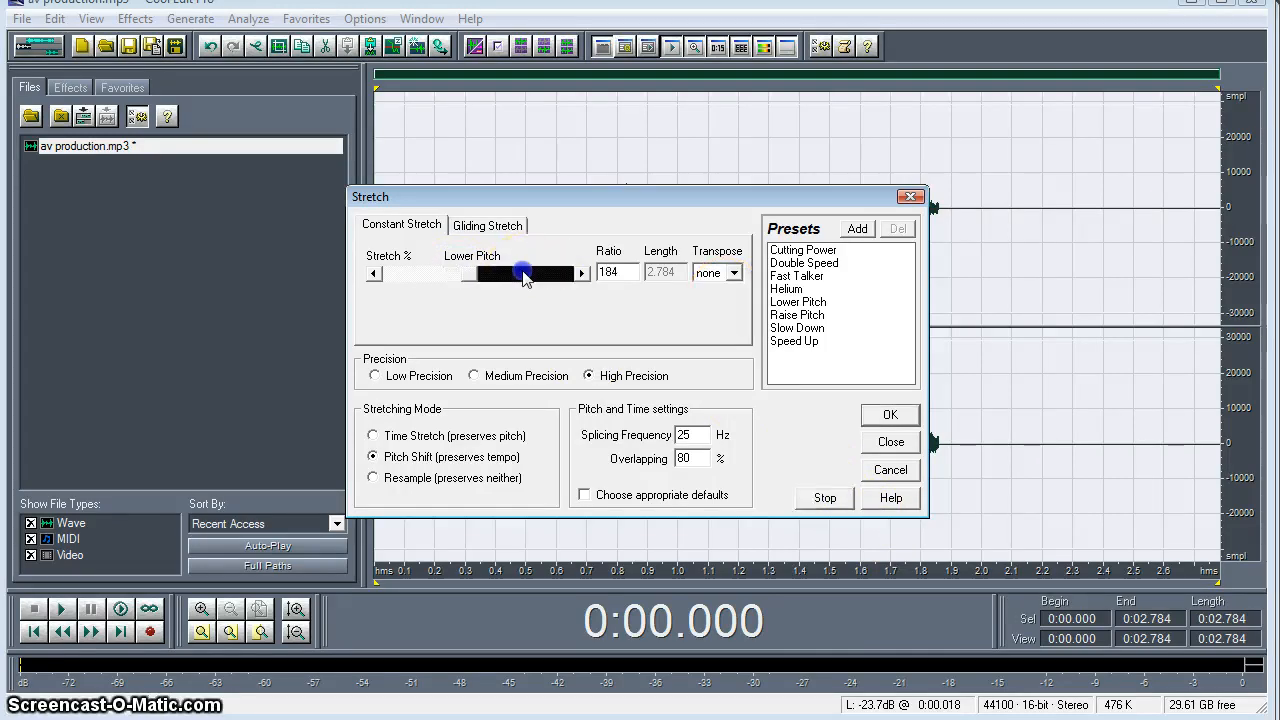
pyautogui.moveTo(520, 272); pyautogui.dragTo(536, 272)
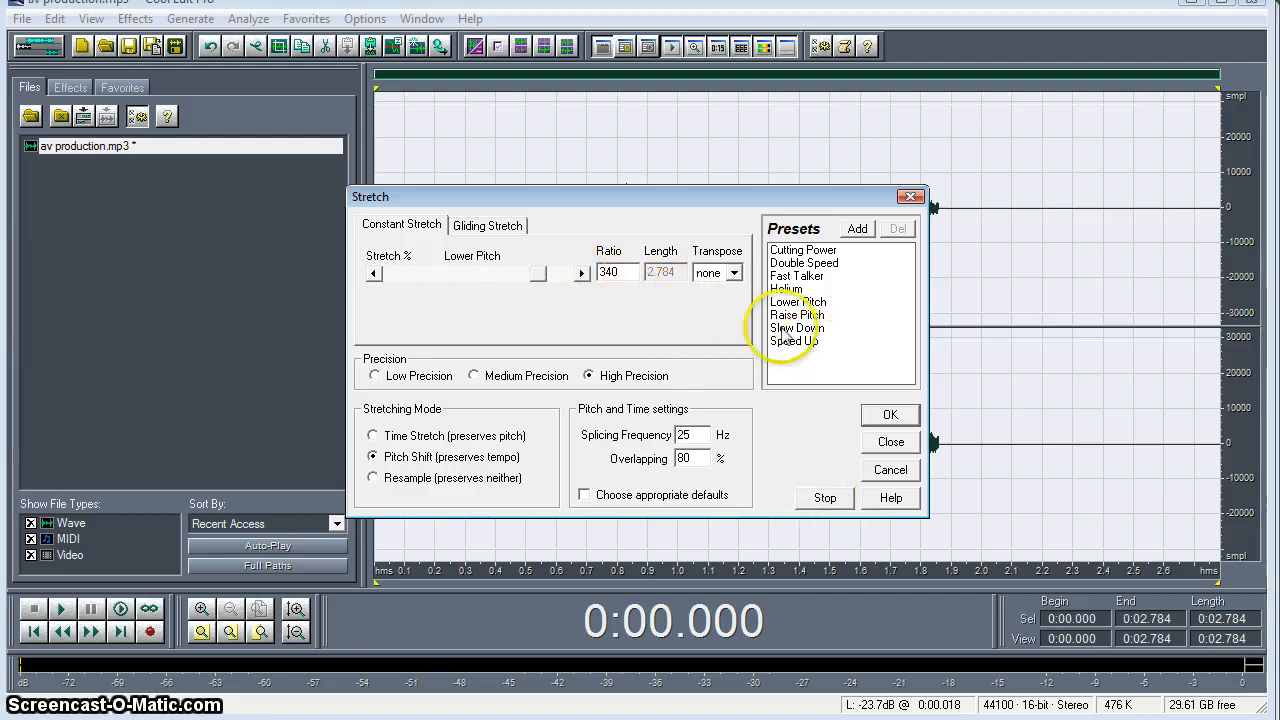
pyautogui.click(888, 414)
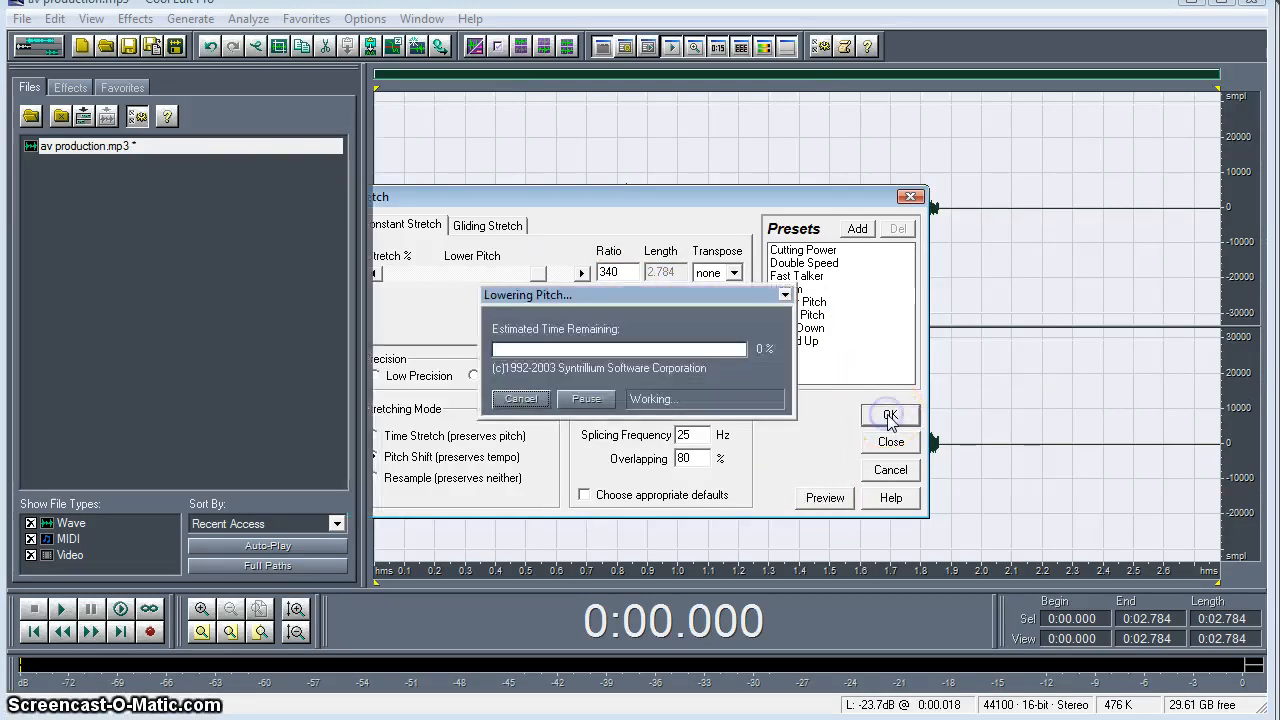
pyautogui.click(890, 414)
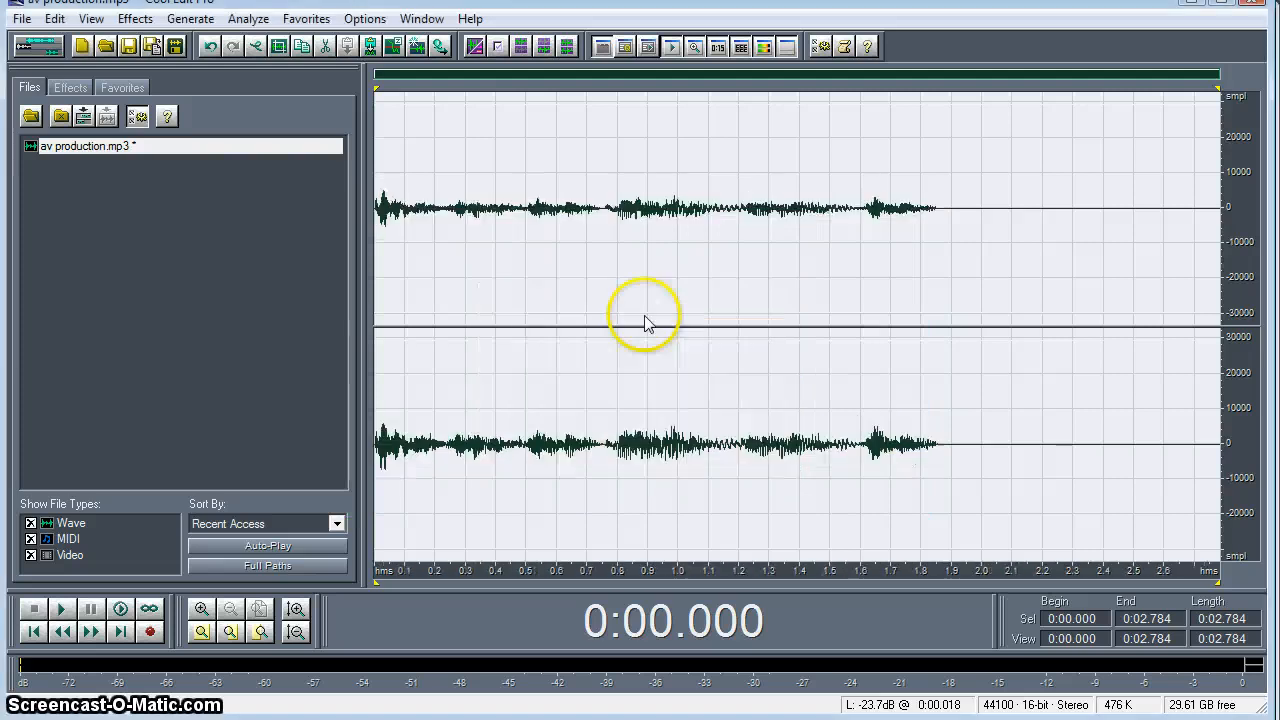
pyautogui.moveTo(484, 292)
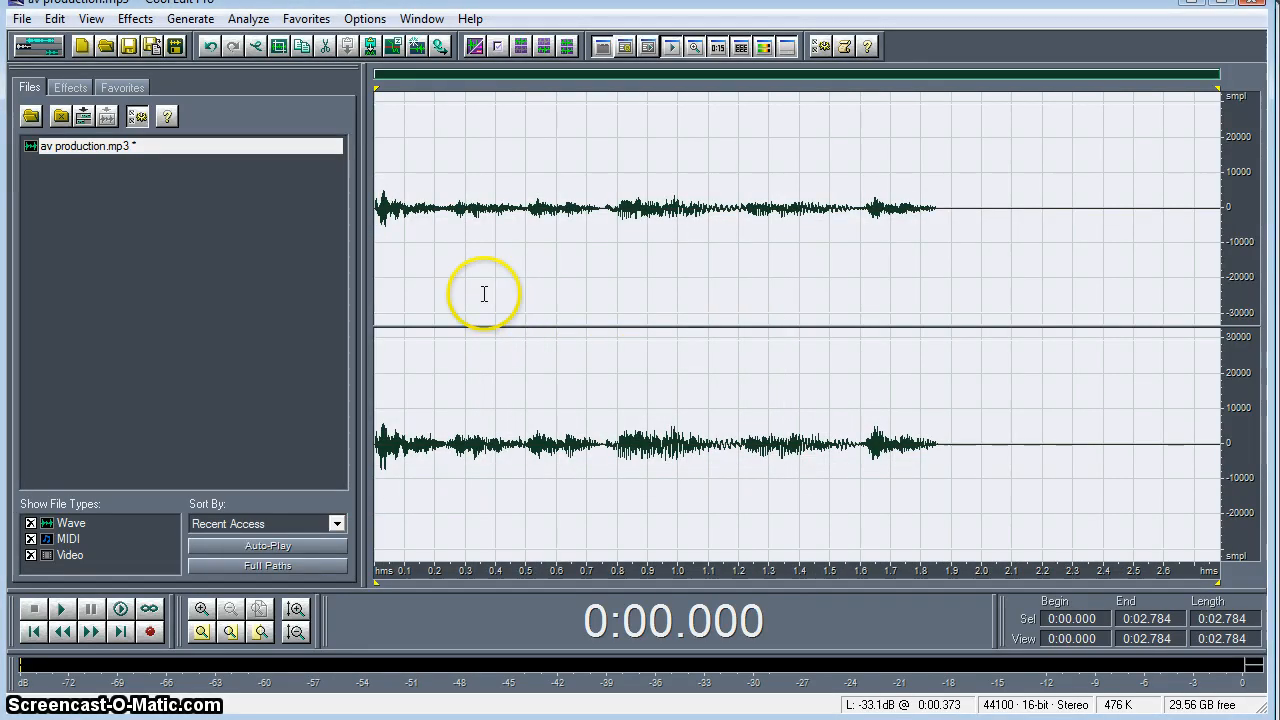
# - Select the silent tail from about 1.856 s to the end of the clip
pyautogui.click(64, 610)
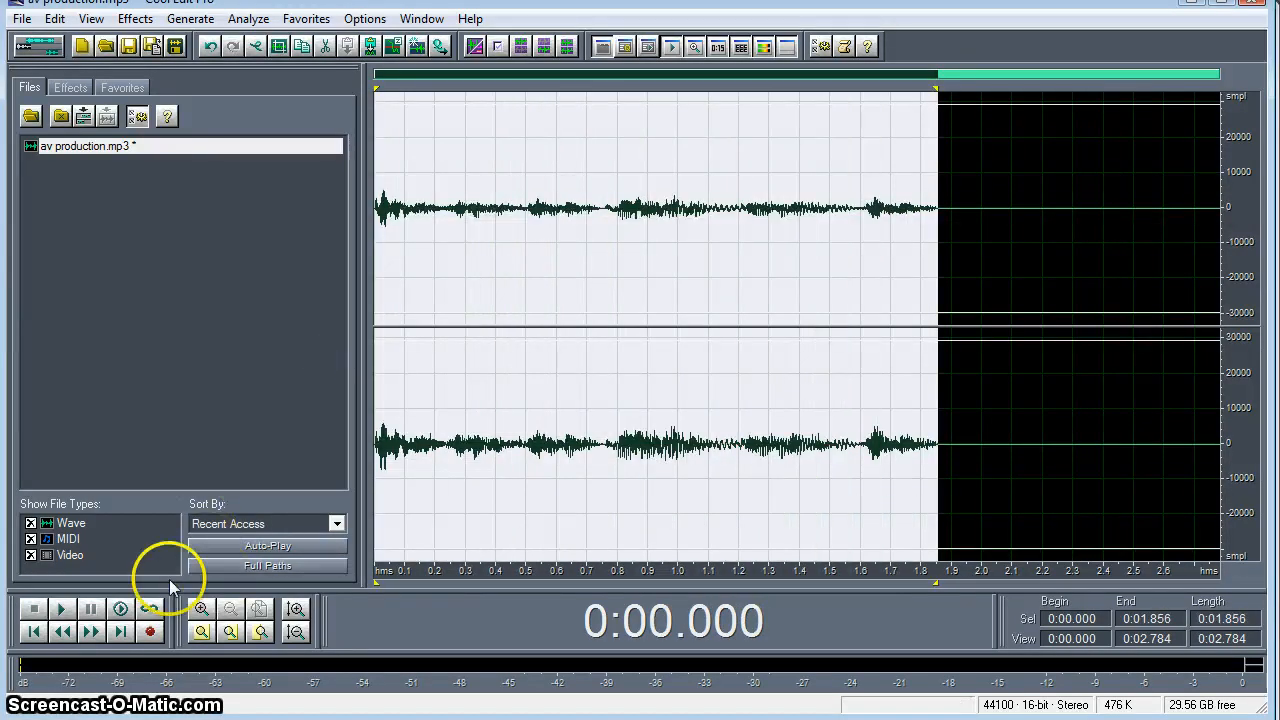
pyautogui.click(62, 608)
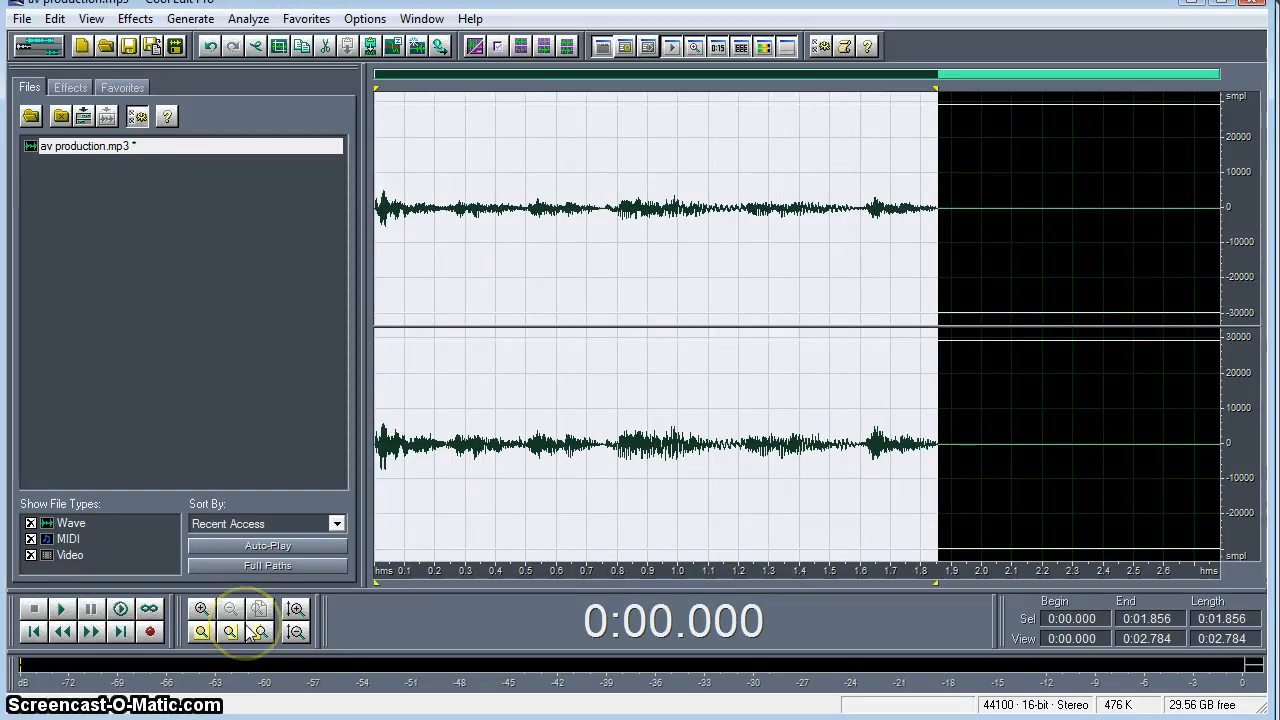
pyautogui.moveTo(260, 632)
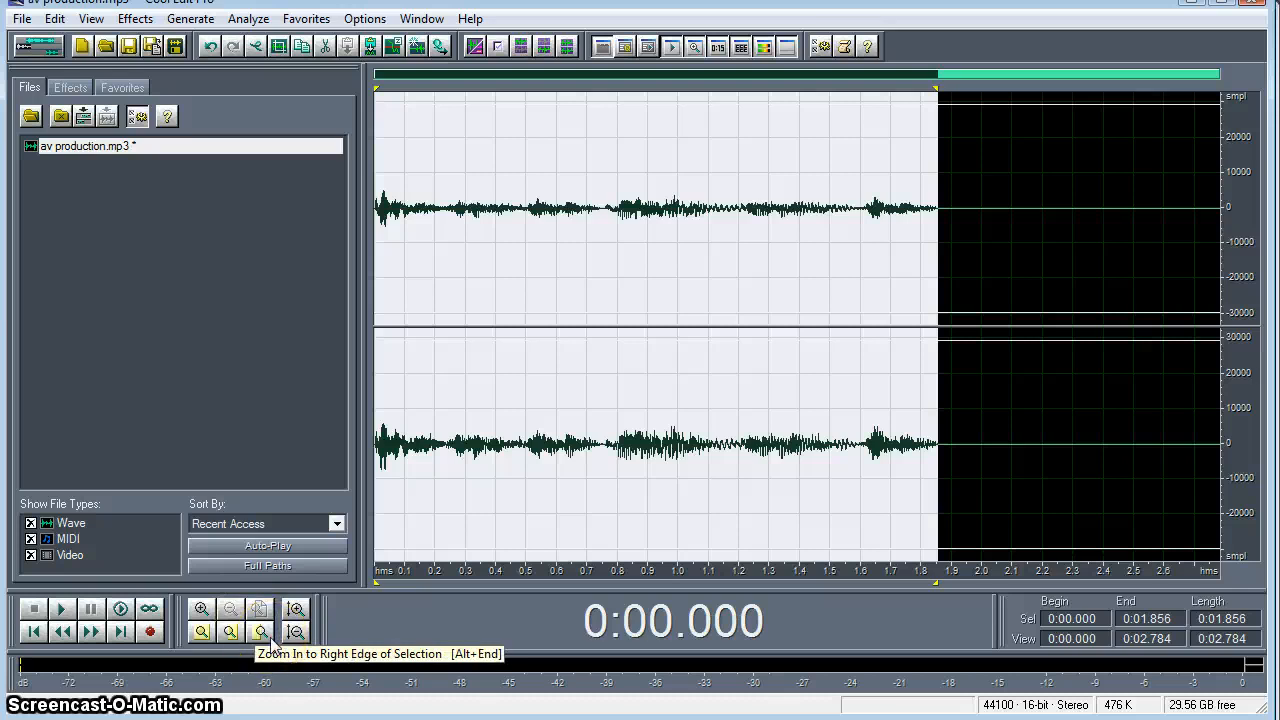
pyautogui.moveTo(278, 648)
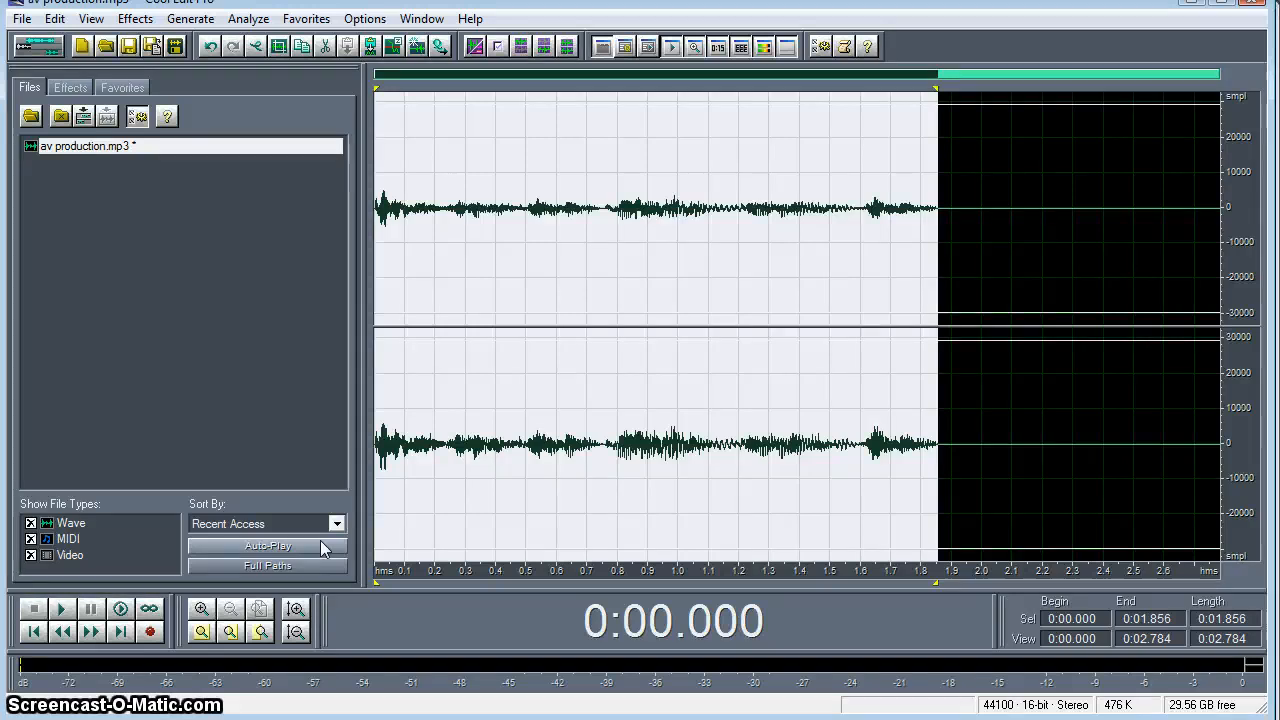
pyautogui.moveTo(288, 344)
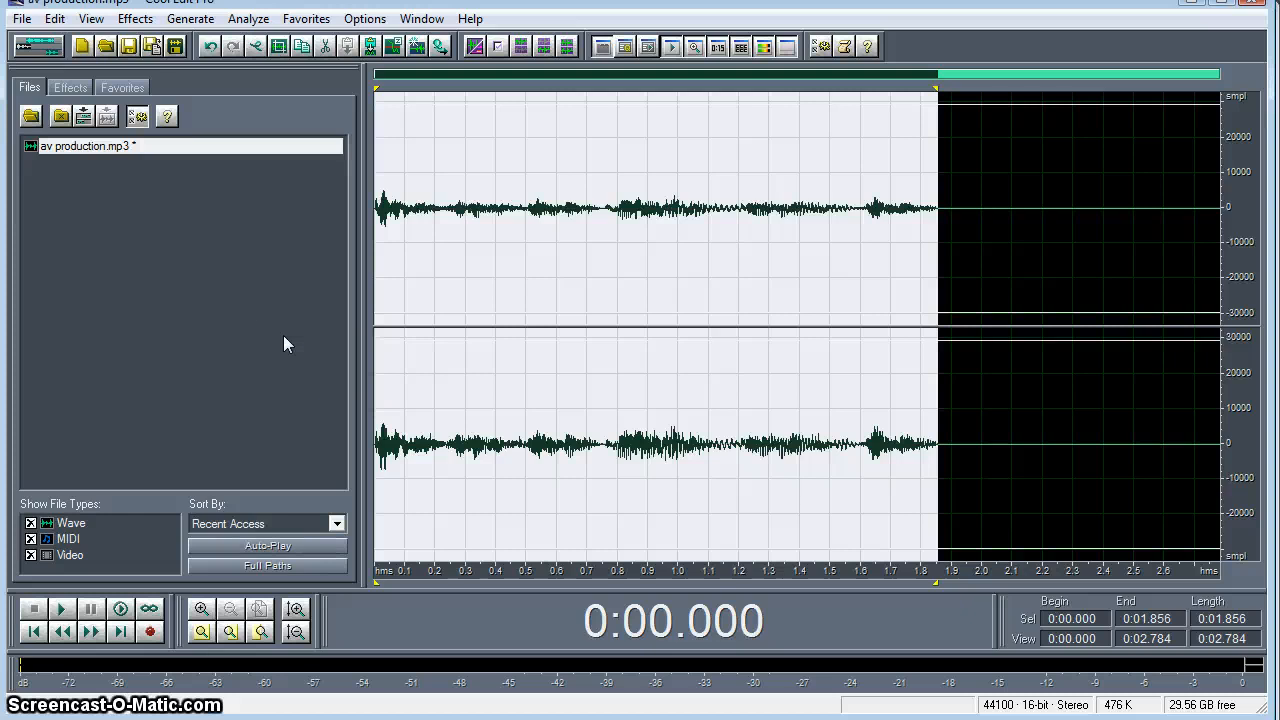